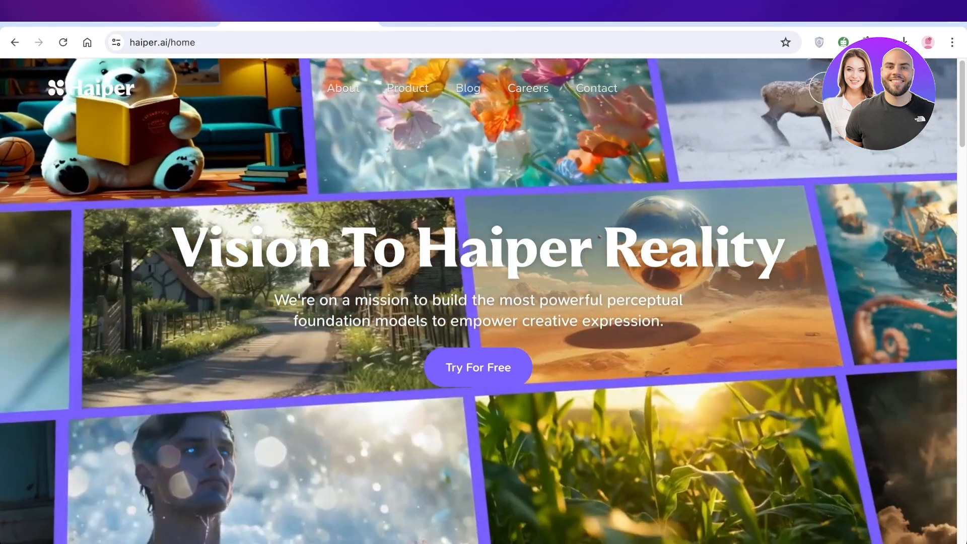
Scroll the Haiper homepage down to the Video Creation Features and Start Creating.
scroll("down", 3)
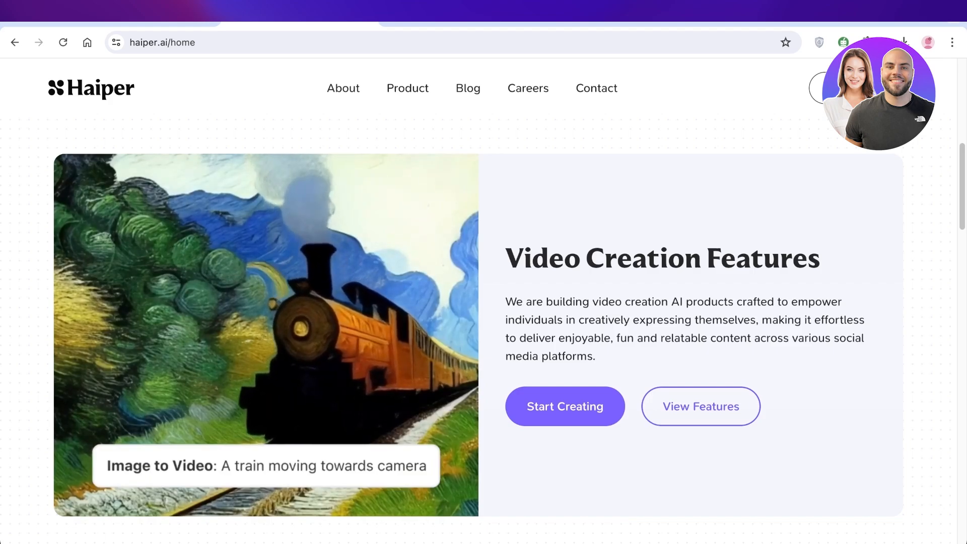
scroll("down", 3)
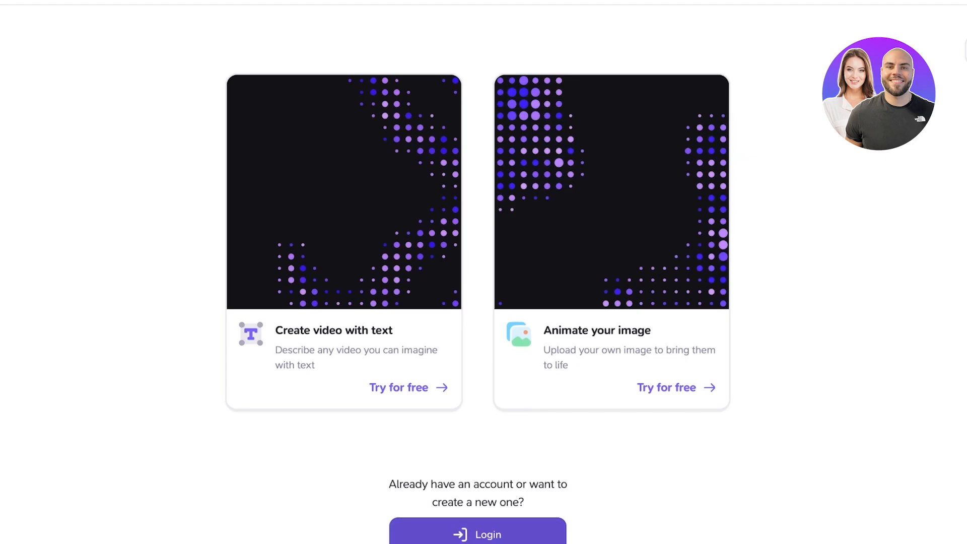
Sign in to Haiper with the Google account and continue to the Explore page.
left_click(477, 534)
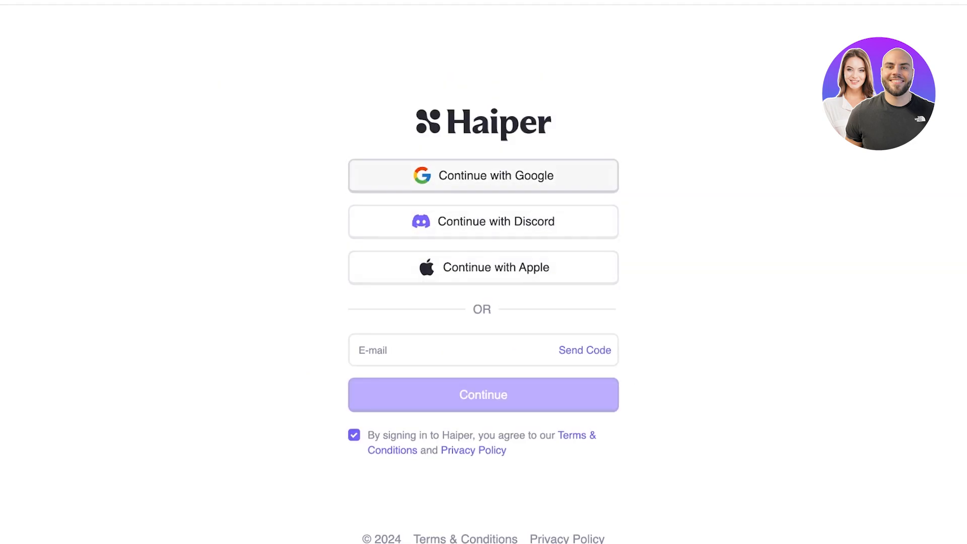
left_click(483, 175)
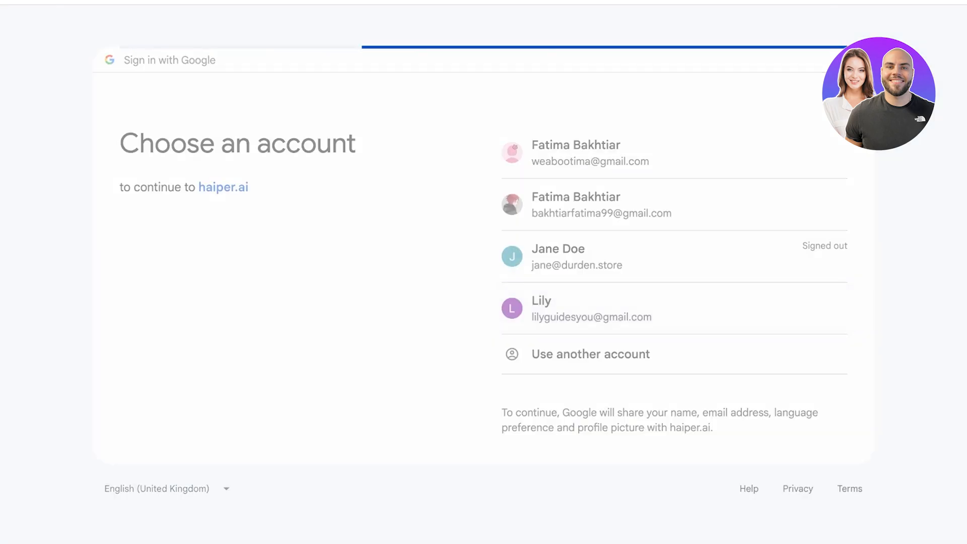
left_click(541, 308)
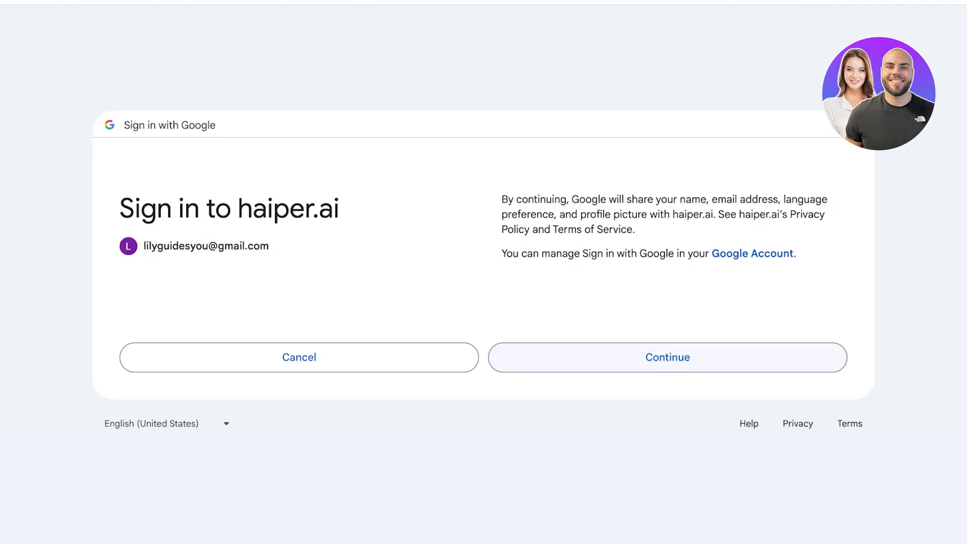
left_click(667, 357)
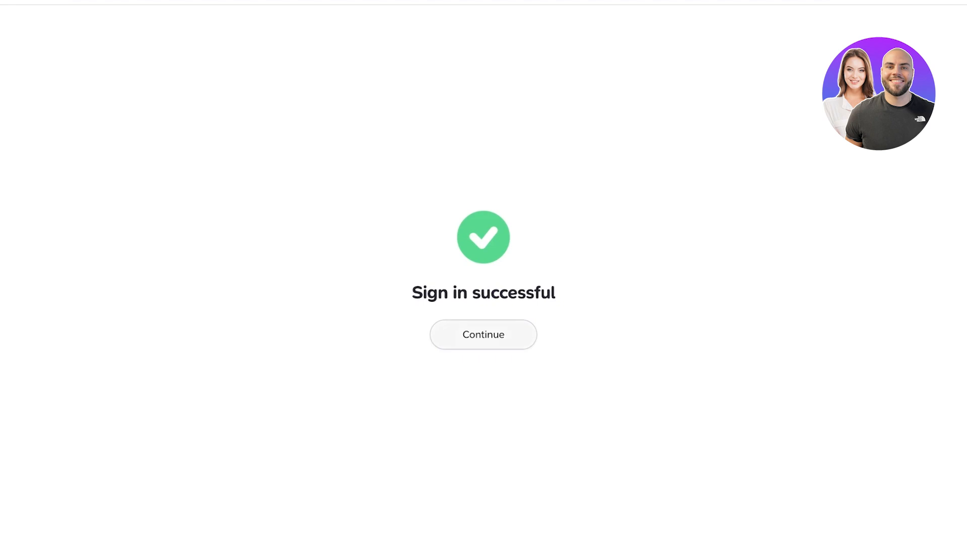
left_click(483, 335)
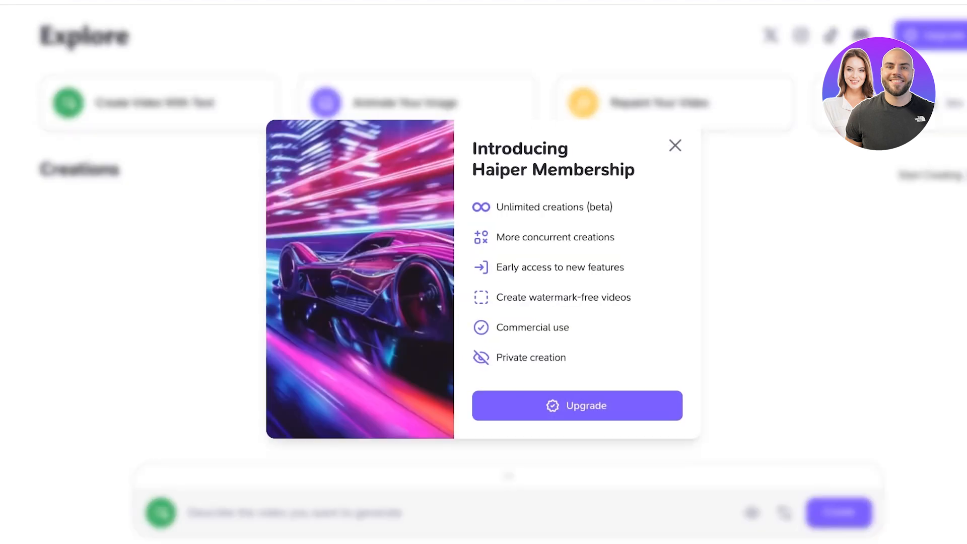
Dismiss the membership popup and browse the Spotlight and community Creations sections.
left_click(674, 145)
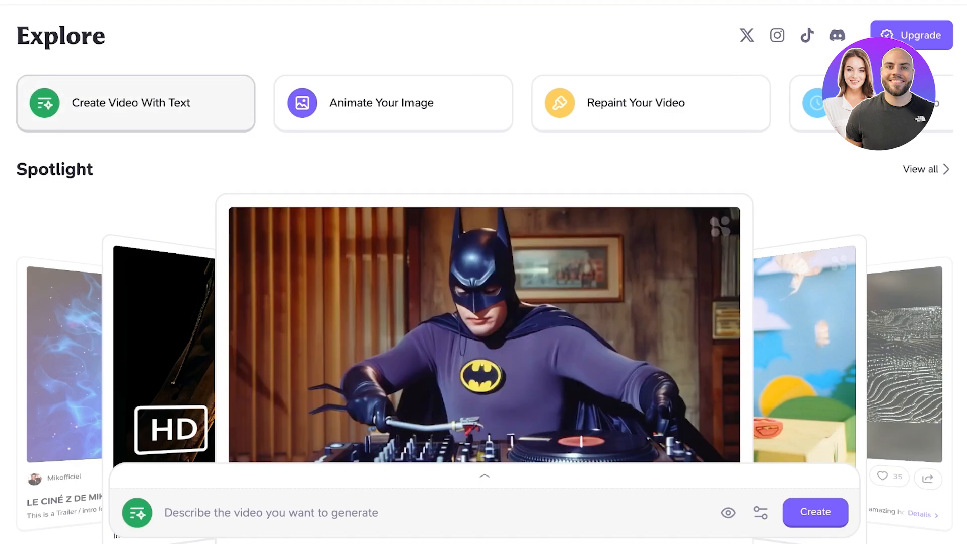
left_click(392, 103)
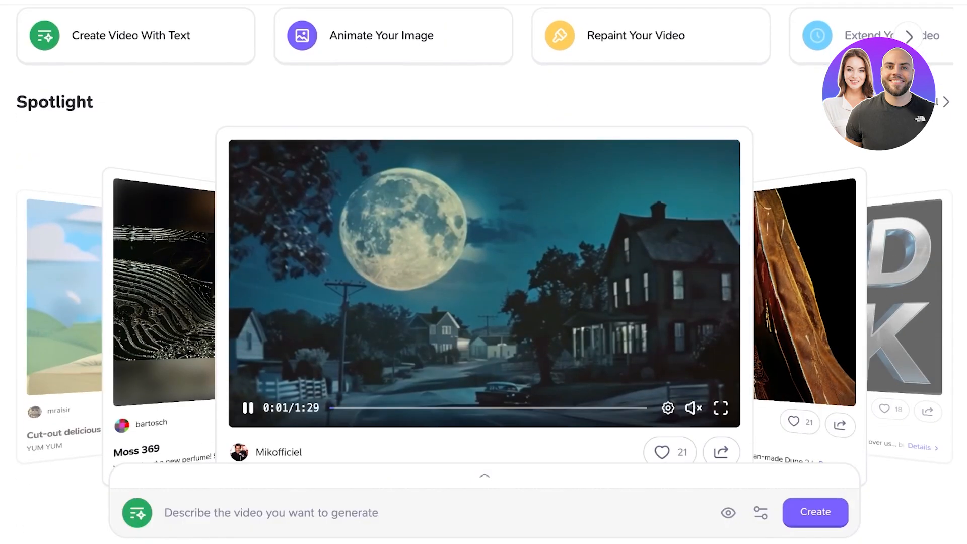
scroll("down", 3)
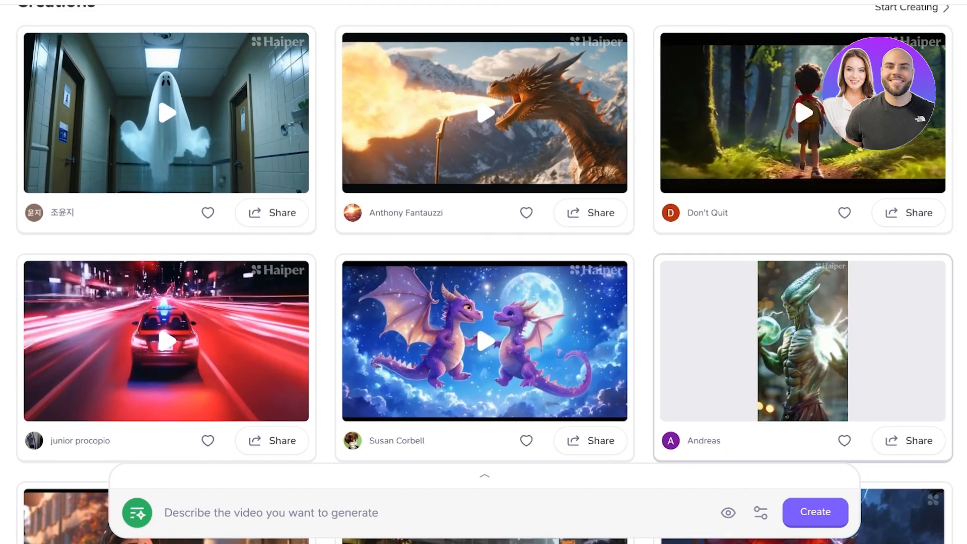
scroll("down", 3)
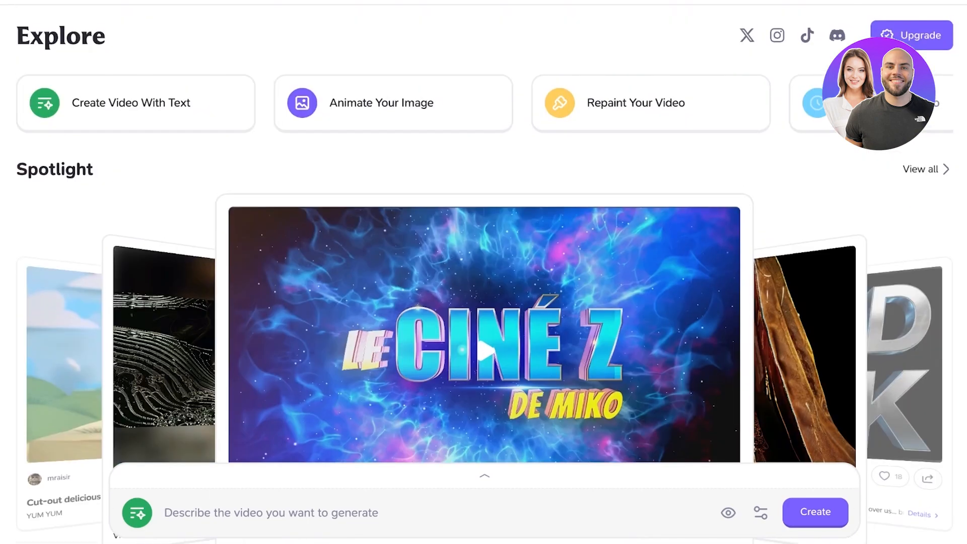
Begin the text-to-video prompt describing a cute girl in a pink strawberry dress.
left_click(484, 476)
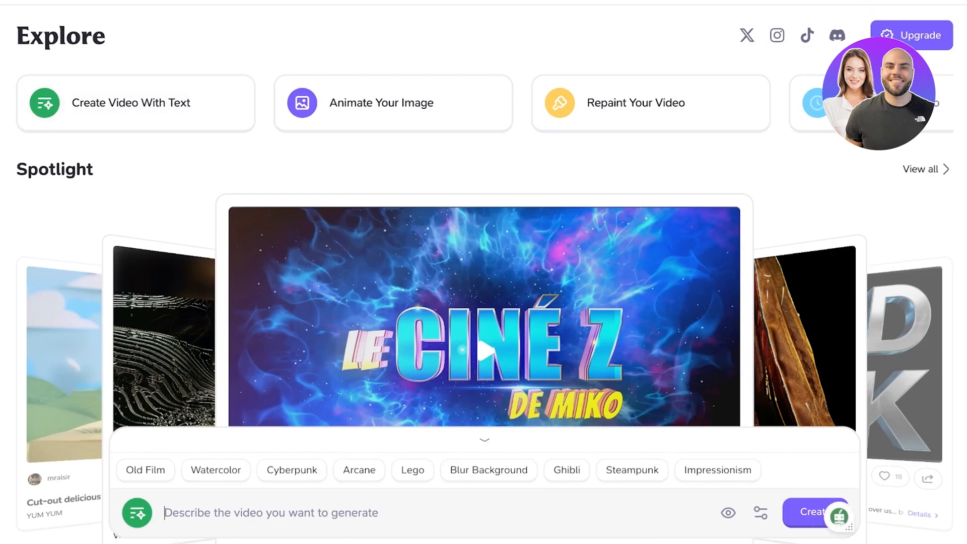
scroll("down", 3)
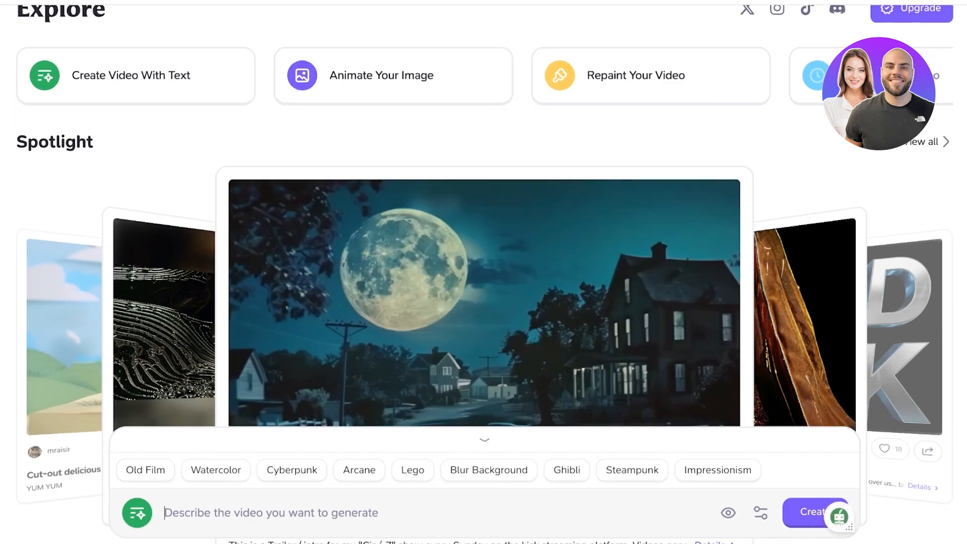
type("S")
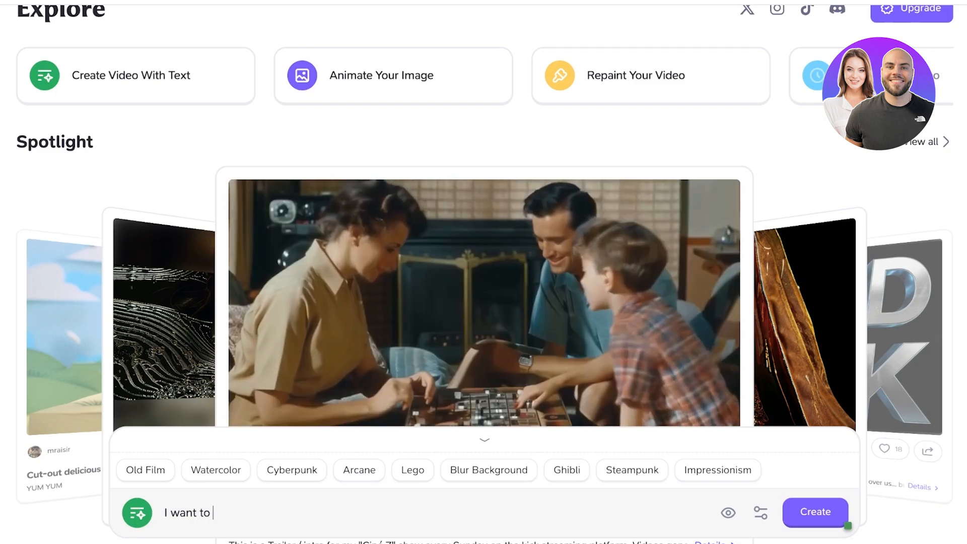
type("create a")
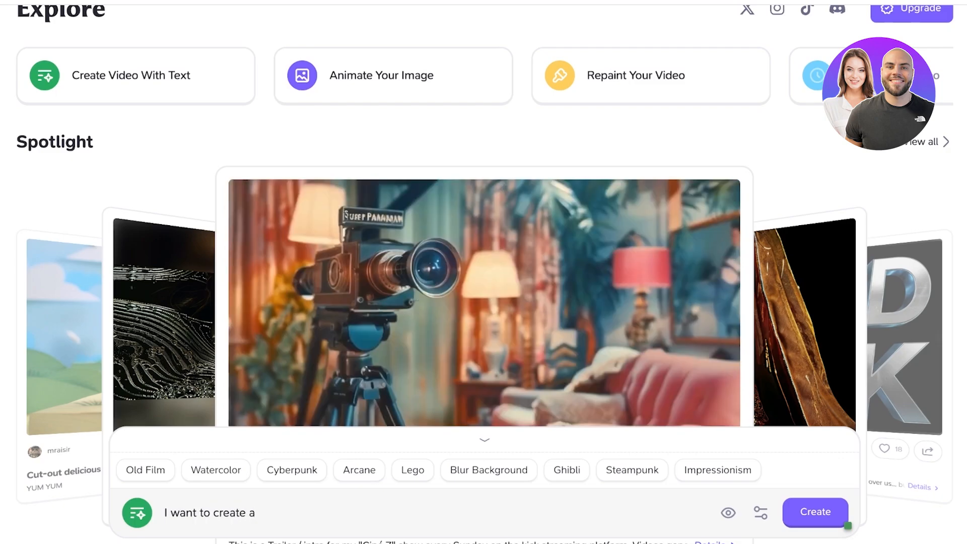
type("video of a")
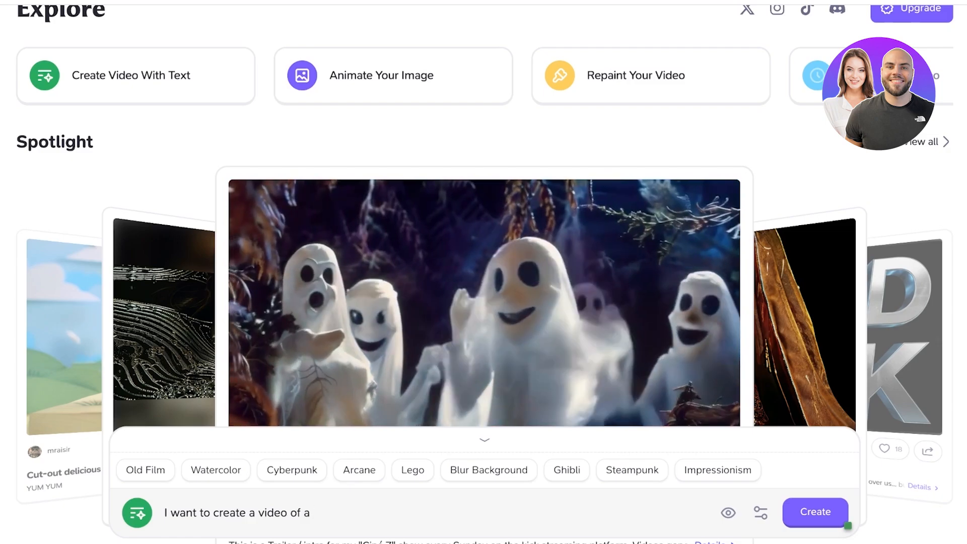
type("cute girl in a pink strawberry")
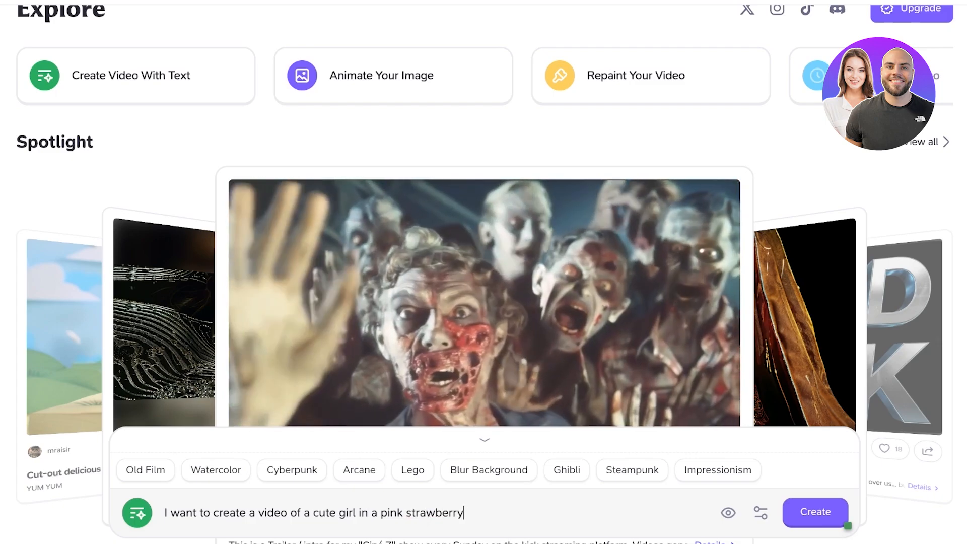
Finish the prompt: toddler running among trees, flowers and birds in a garden, Ghibli style.
type("dress")
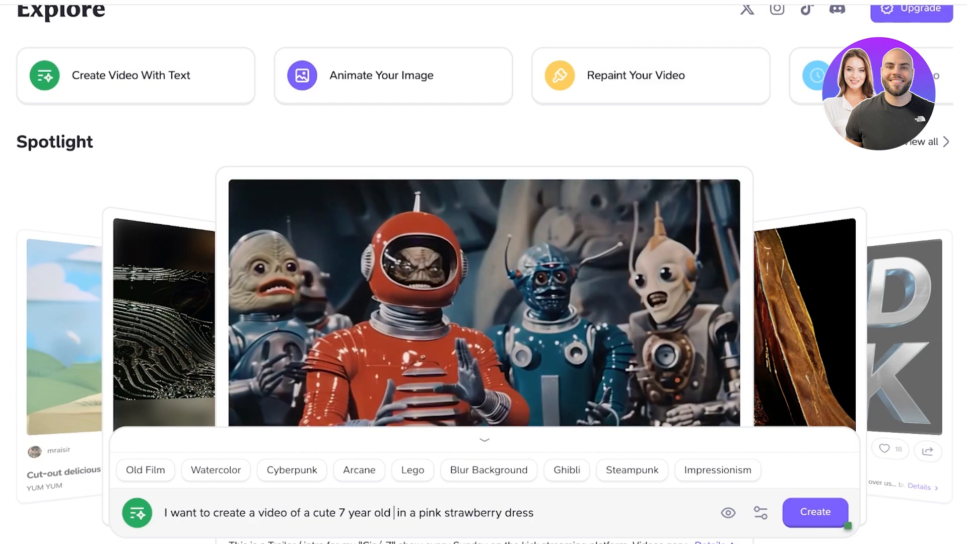
type("toddler running")
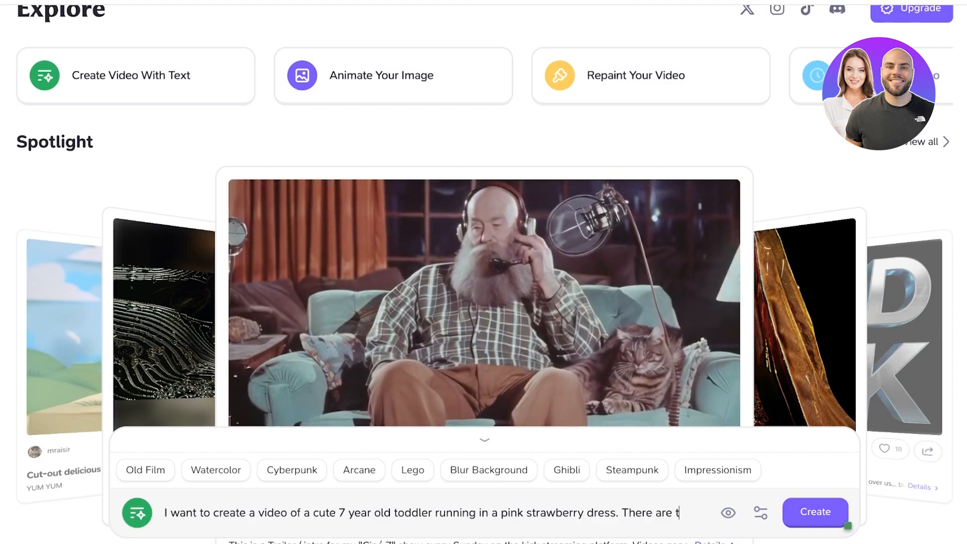
type("rees, flowers")
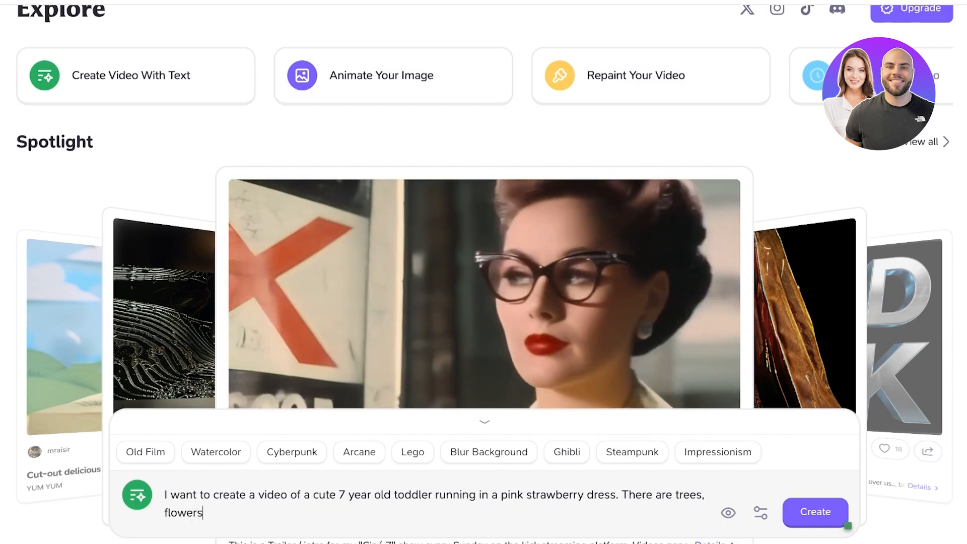
type("garden and loads of")
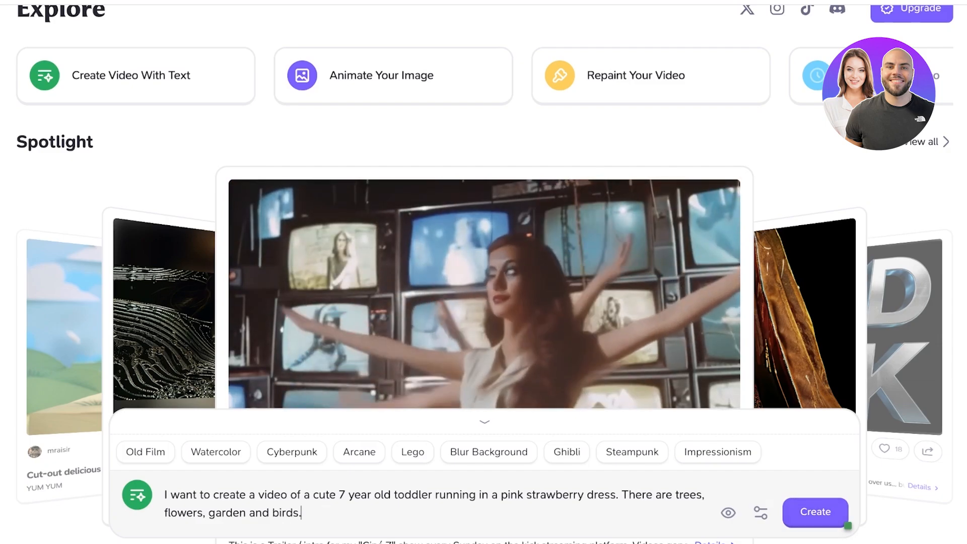
left_click(761, 513)
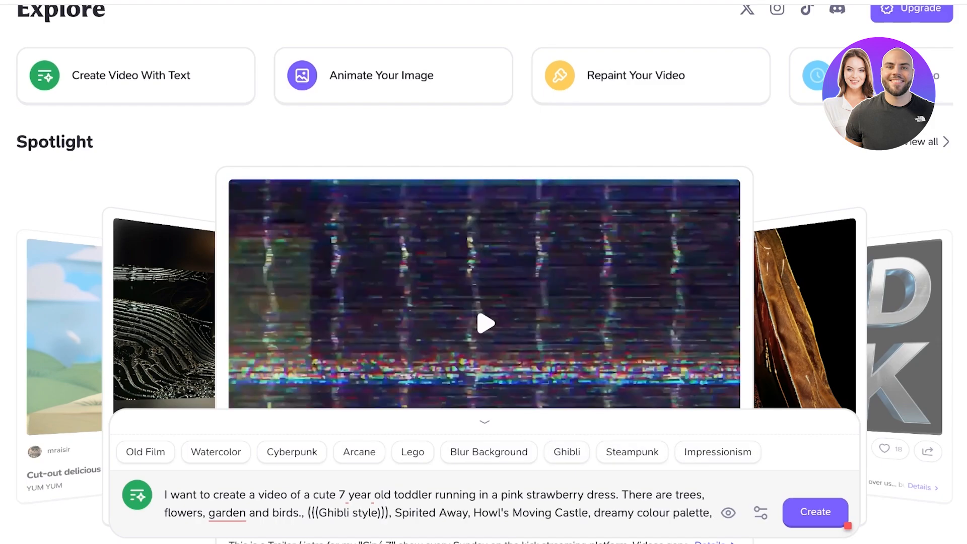
left_click(816, 512)
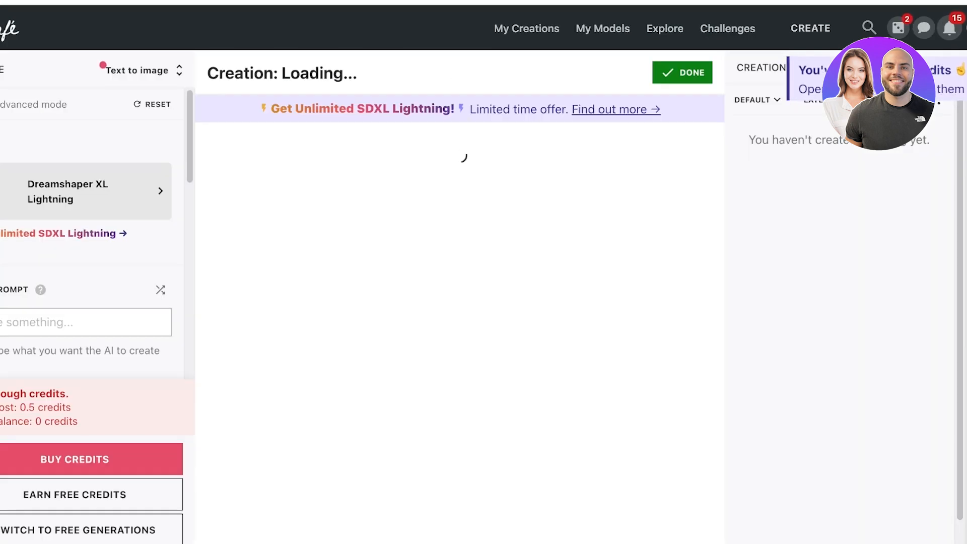
Dismiss NightCafe's SDXL Lightning offer and download the white dog royal-garden image.
left_click(611, 109)
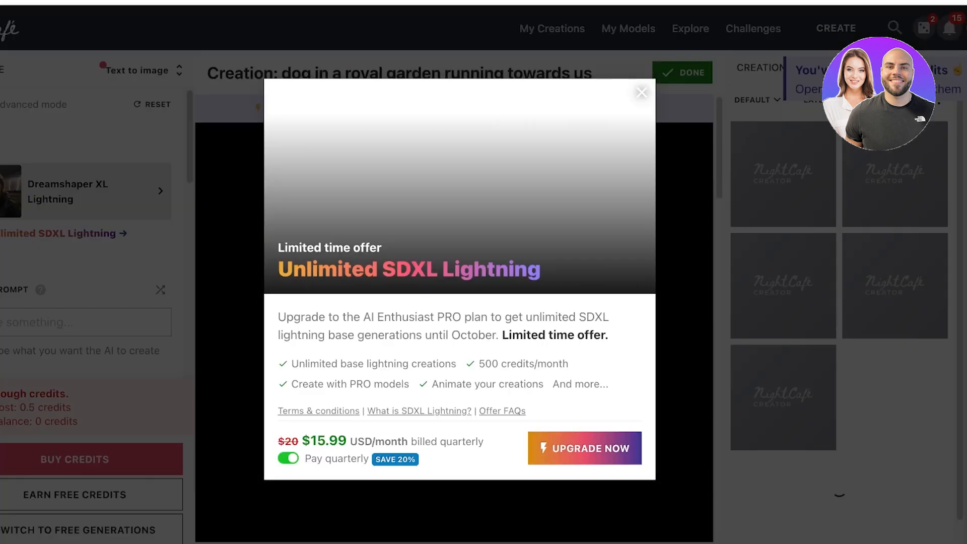
left_click(642, 91)
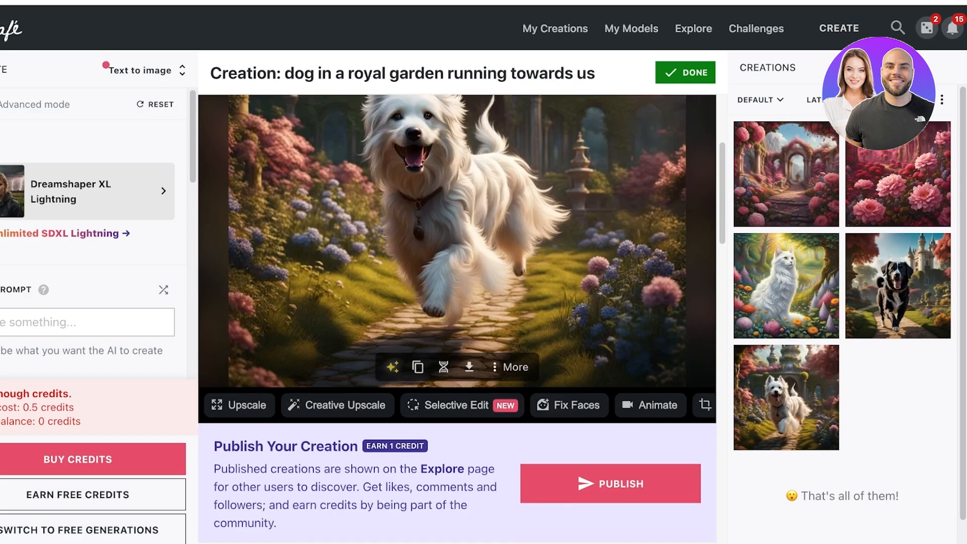
left_click(510, 367)
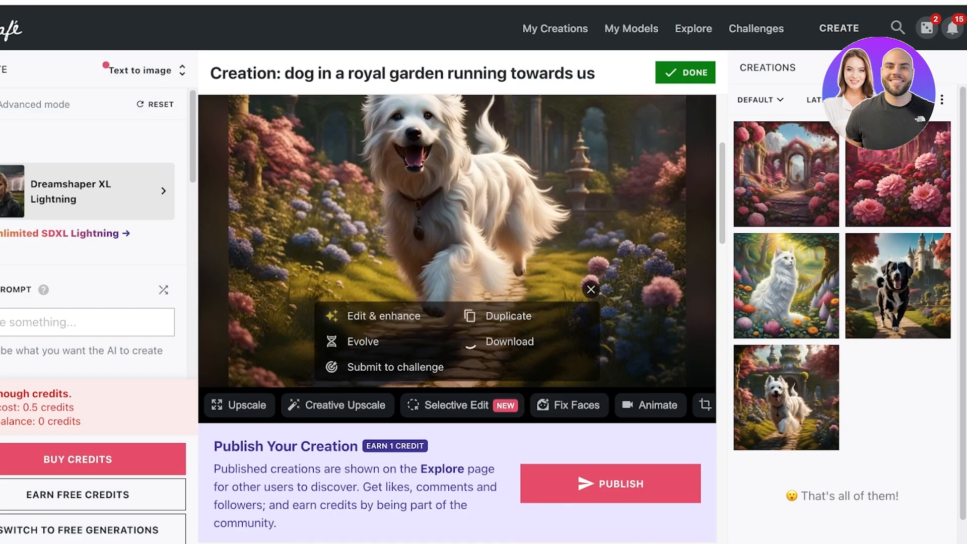
left_click(590, 290)
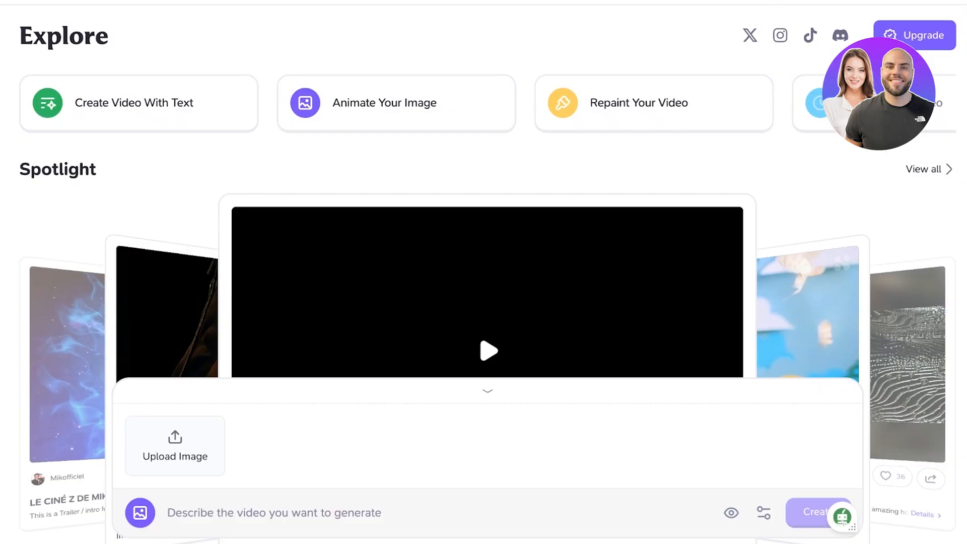
Upload the dog image, enter the prompt 'dog running' and create the animation.
left_click(174, 445)
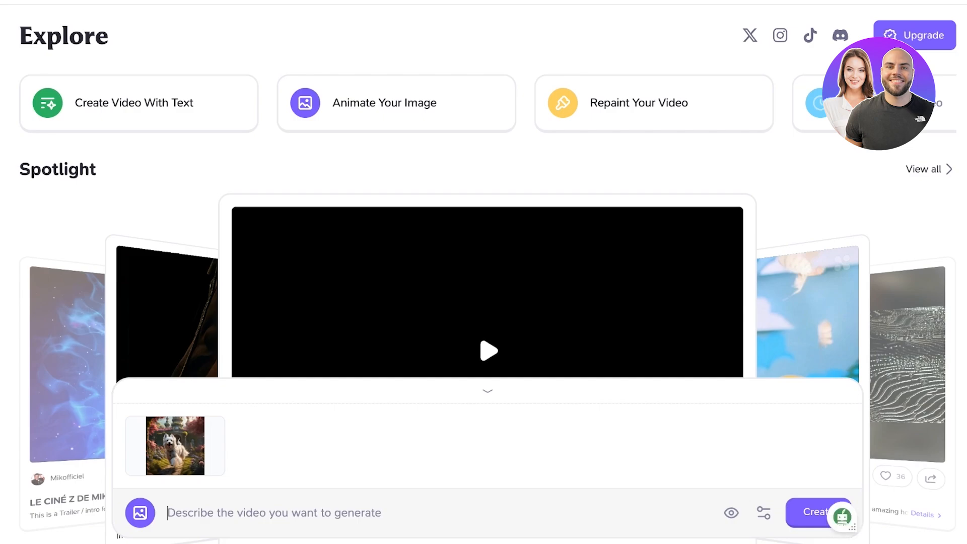
type("I w")
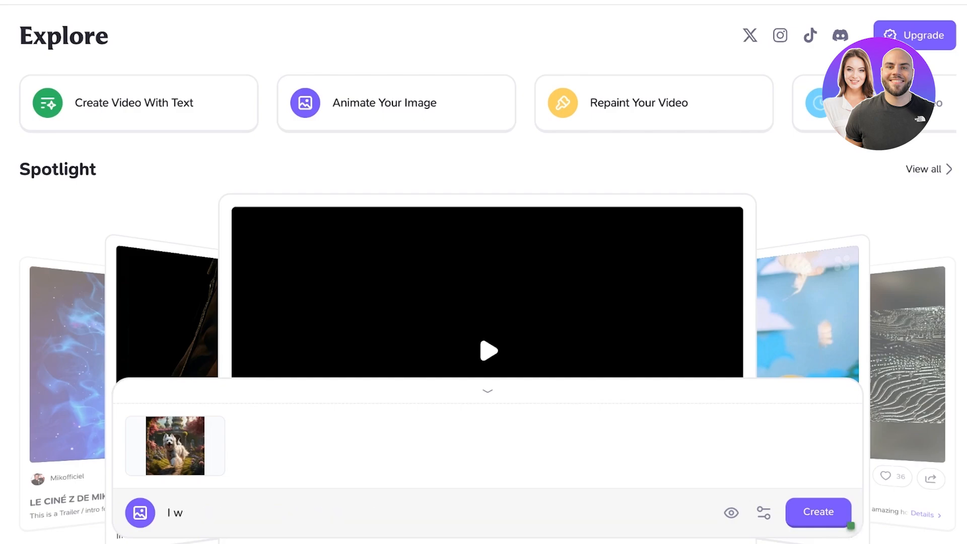
type("dog running")
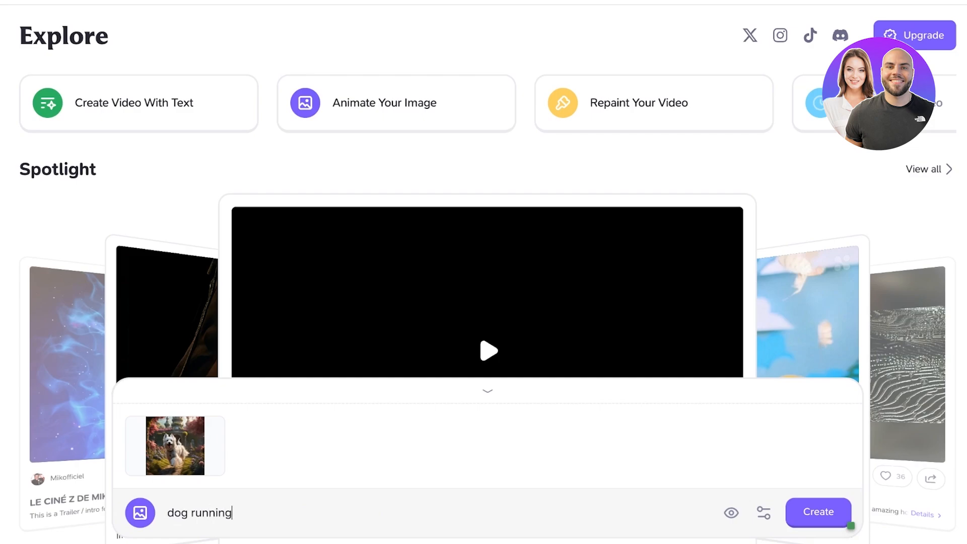
left_click(818, 512)
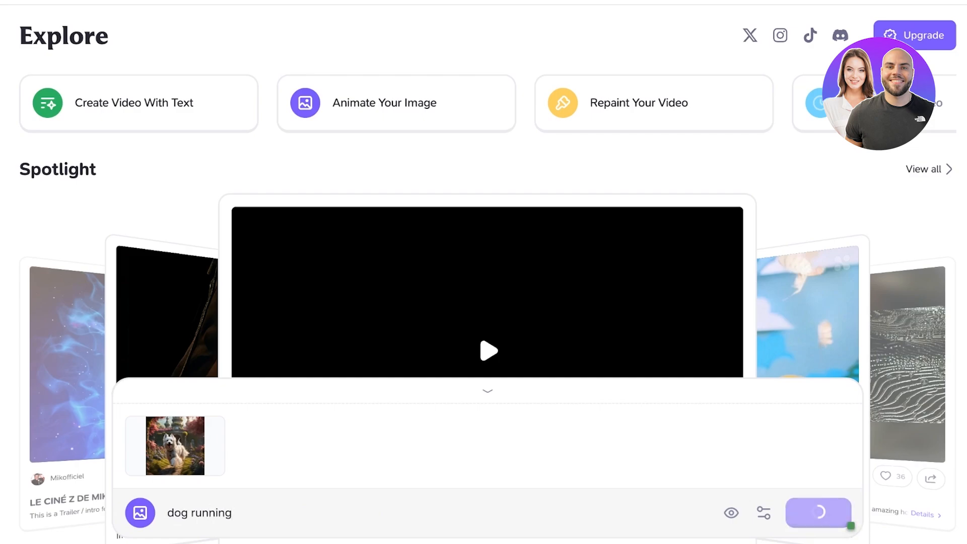
left_click(819, 513)
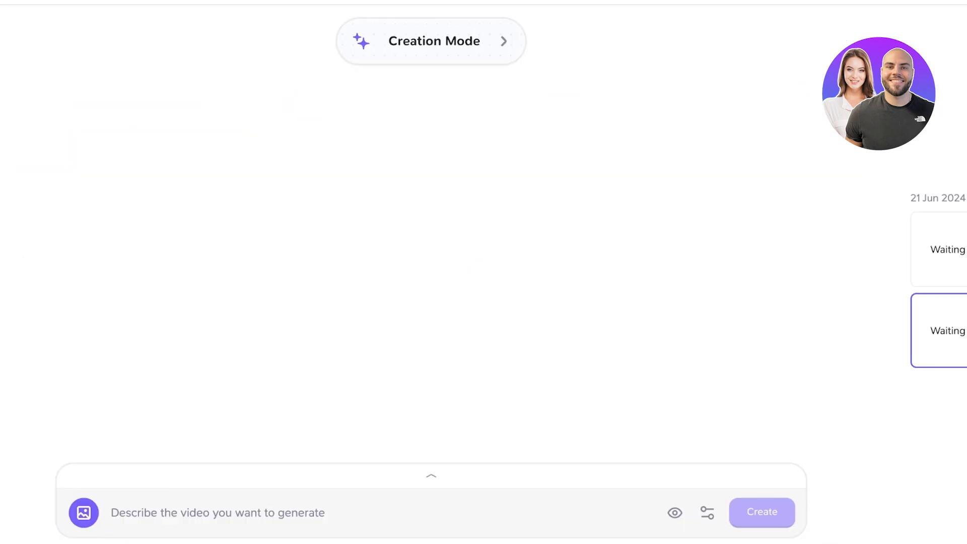
Go to the Haiper Membership page via Upgrade while the creations wait.
left_click(762, 512)
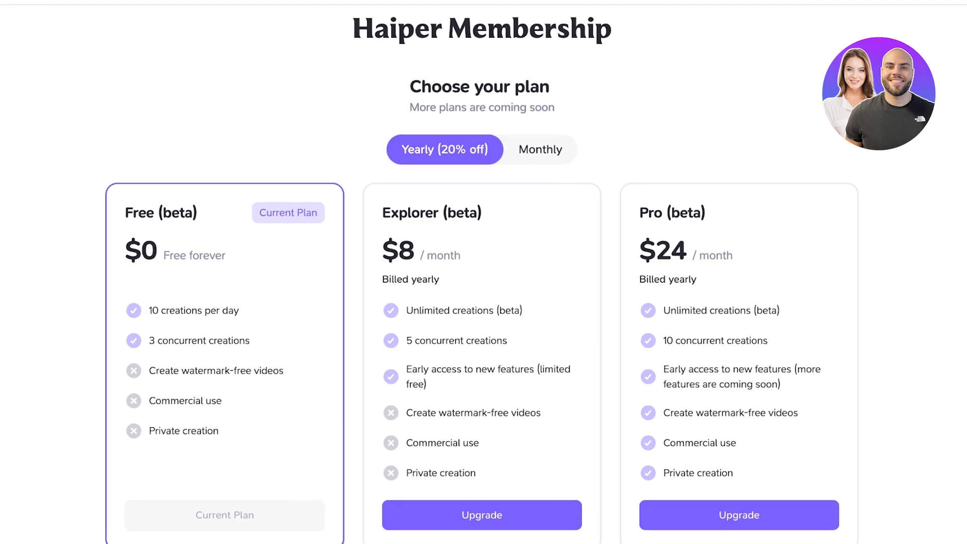
Switch the membership plans to monthly pricing ($10 and $30) and scroll through them.
left_click(540, 149)
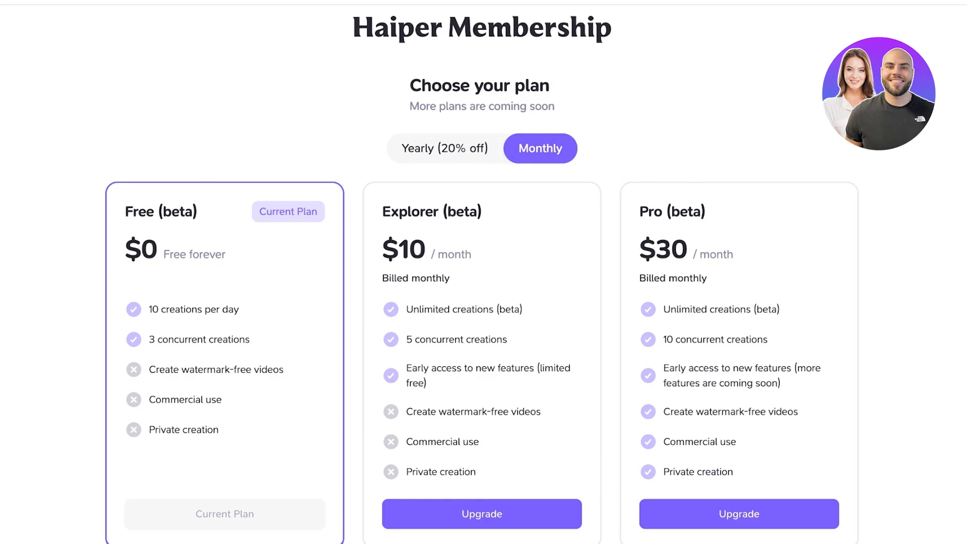
scroll("down", 3)
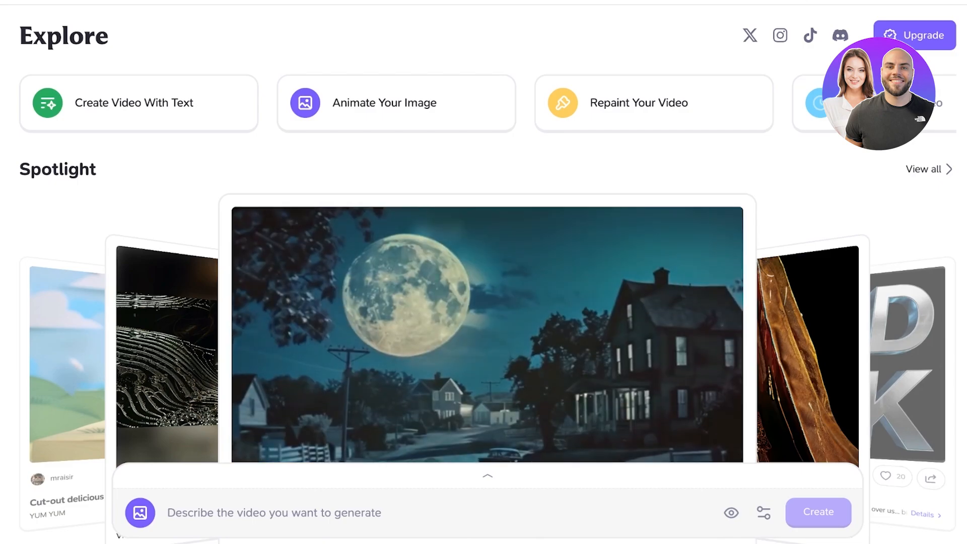
View the finished Ghibli-style toddler video on the creations page.
left_click(818, 512)
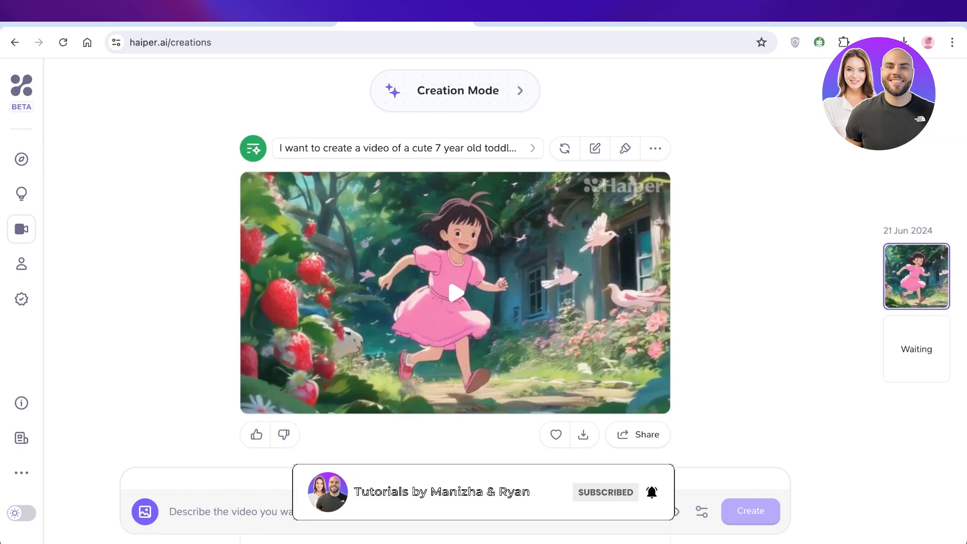
left_click(625, 492)
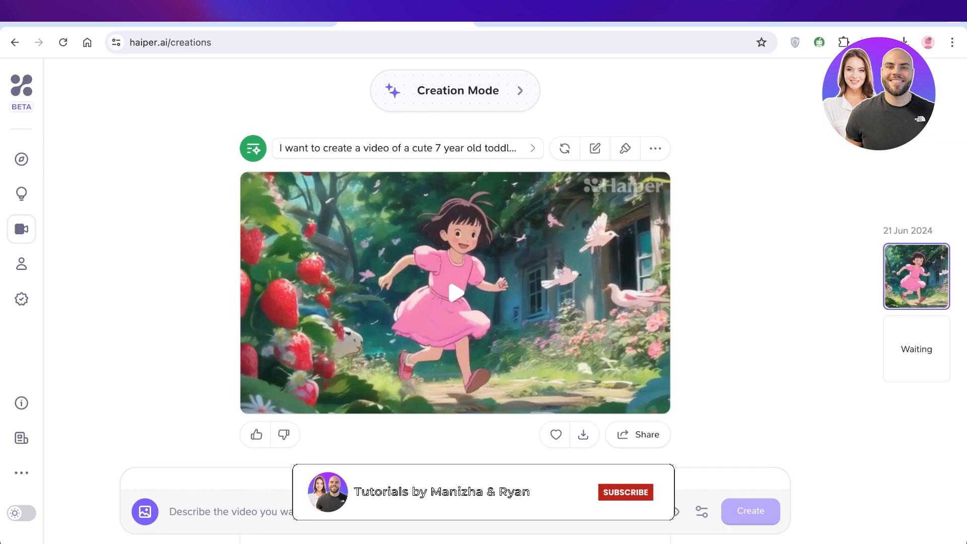